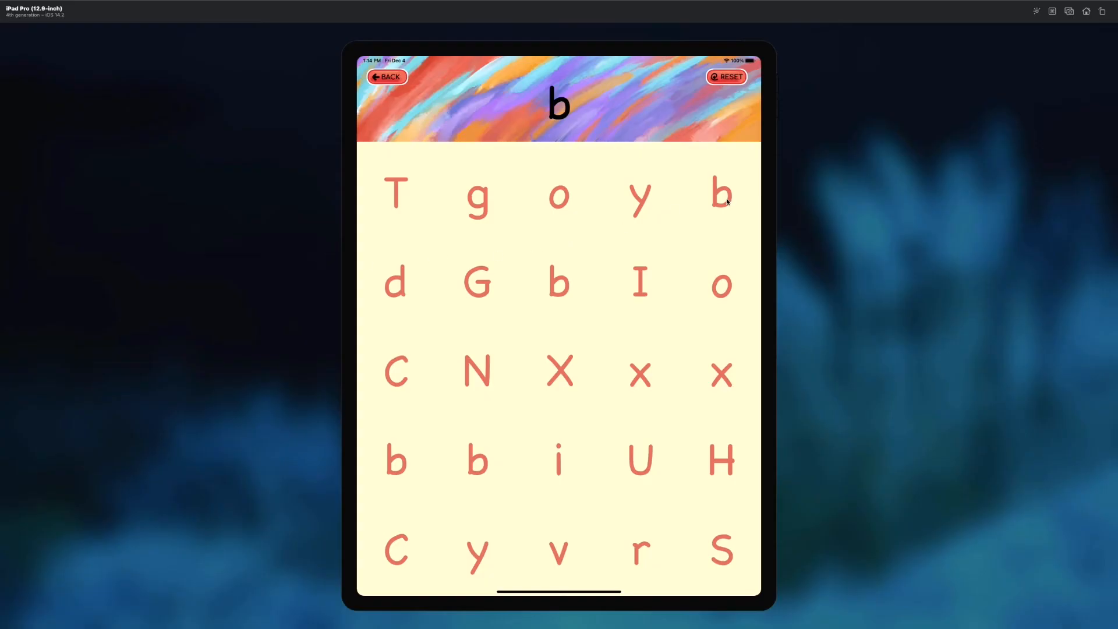
Match the 'b' tiles in the first and fourth rows so they turn into medal emojis
left_click(720, 194)
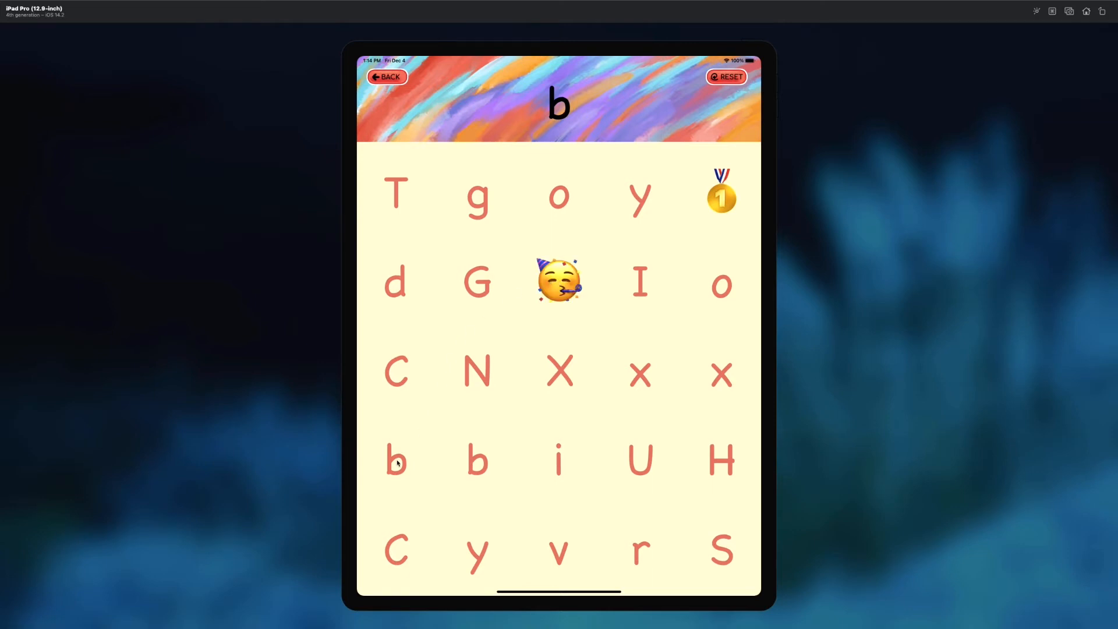
left_click(396, 460)
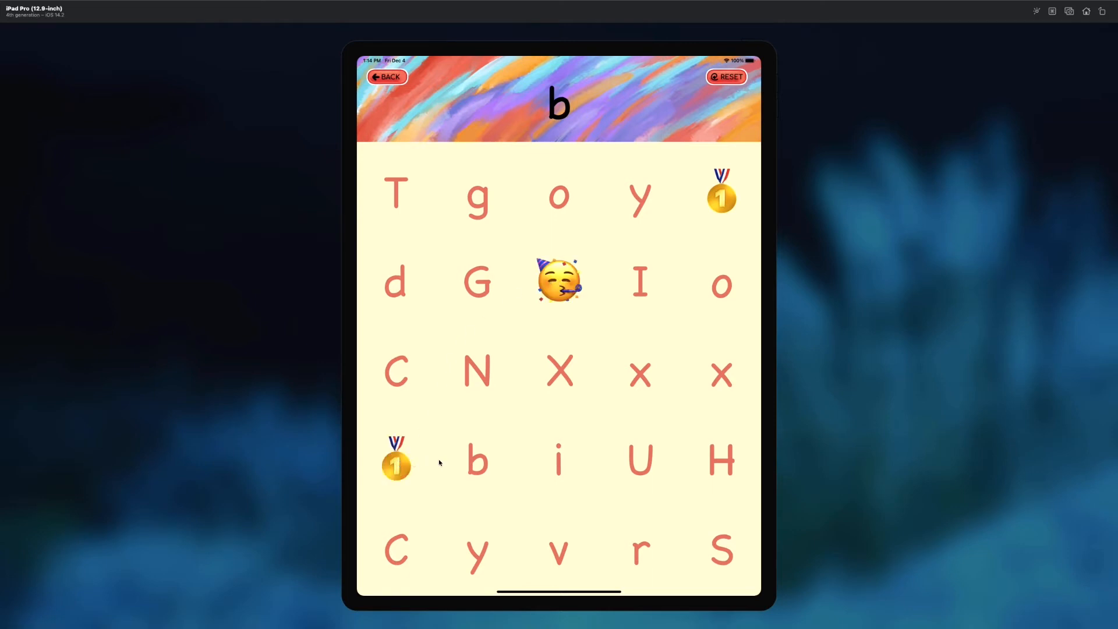